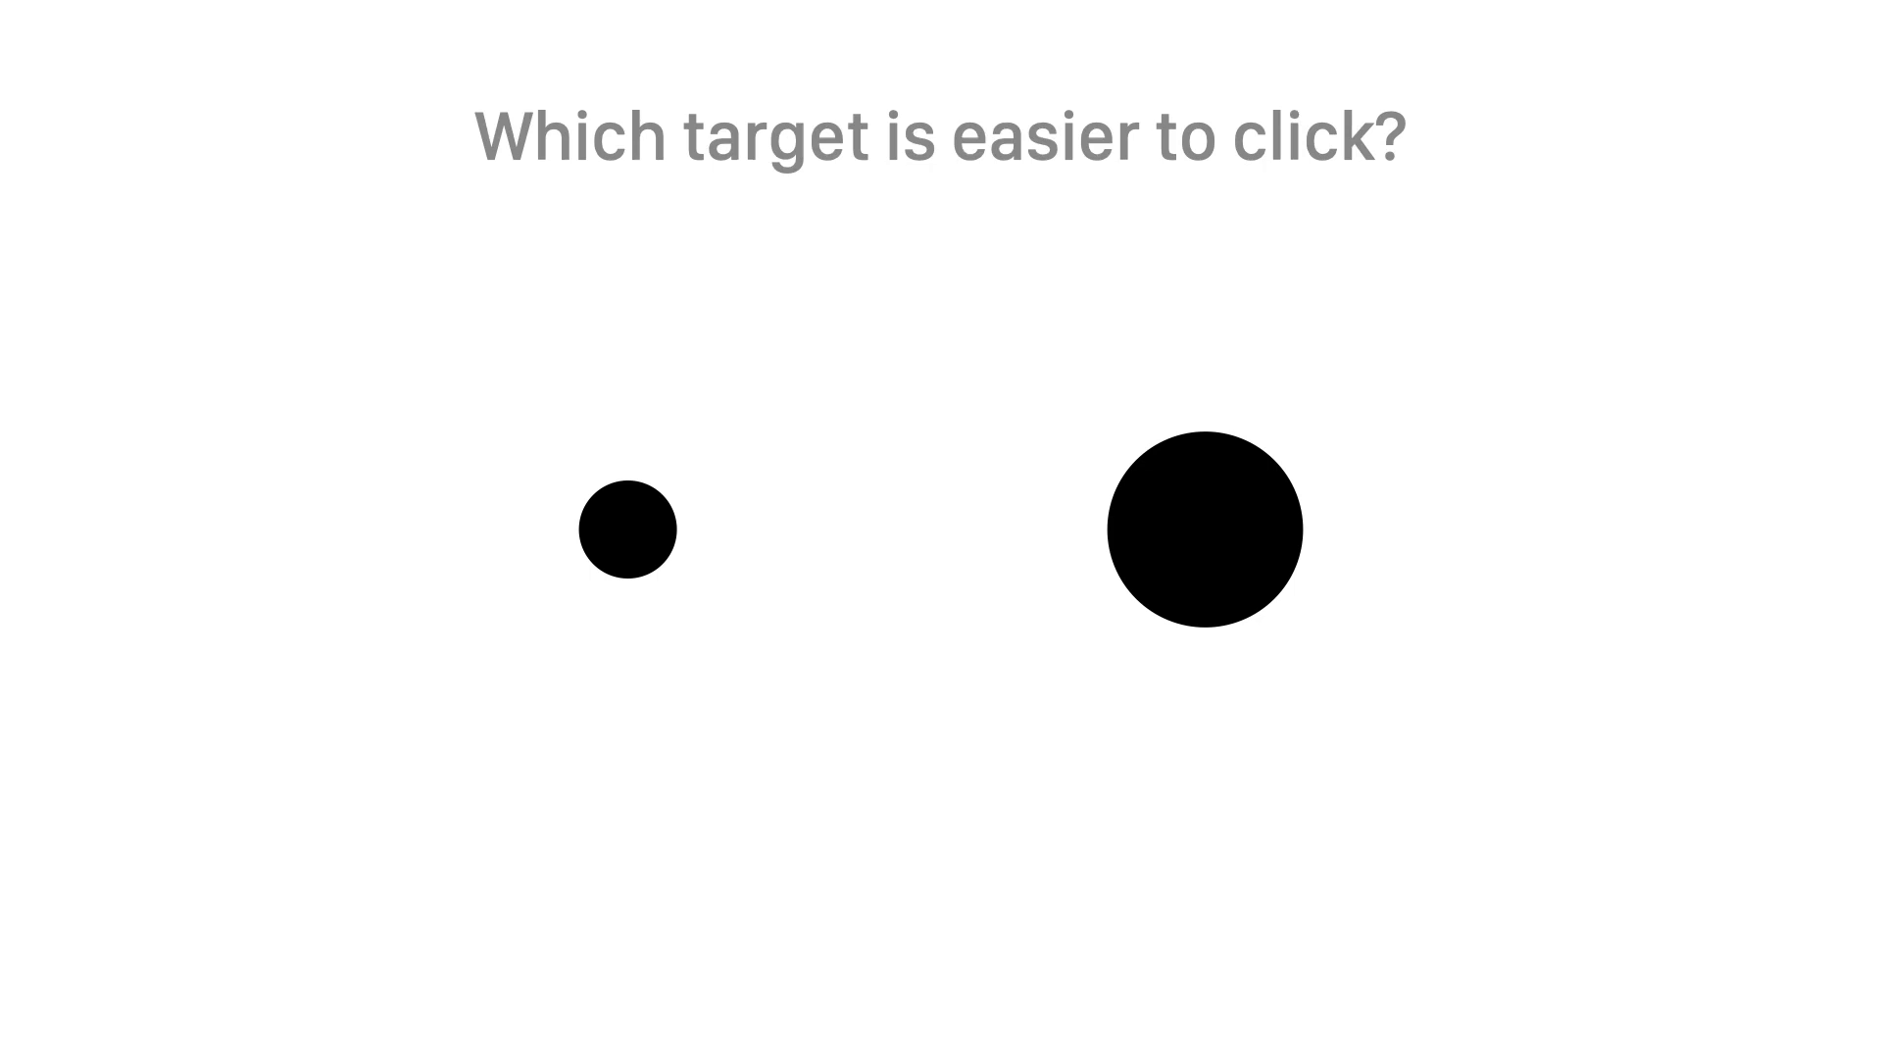
pyautogui.click(1202, 531)
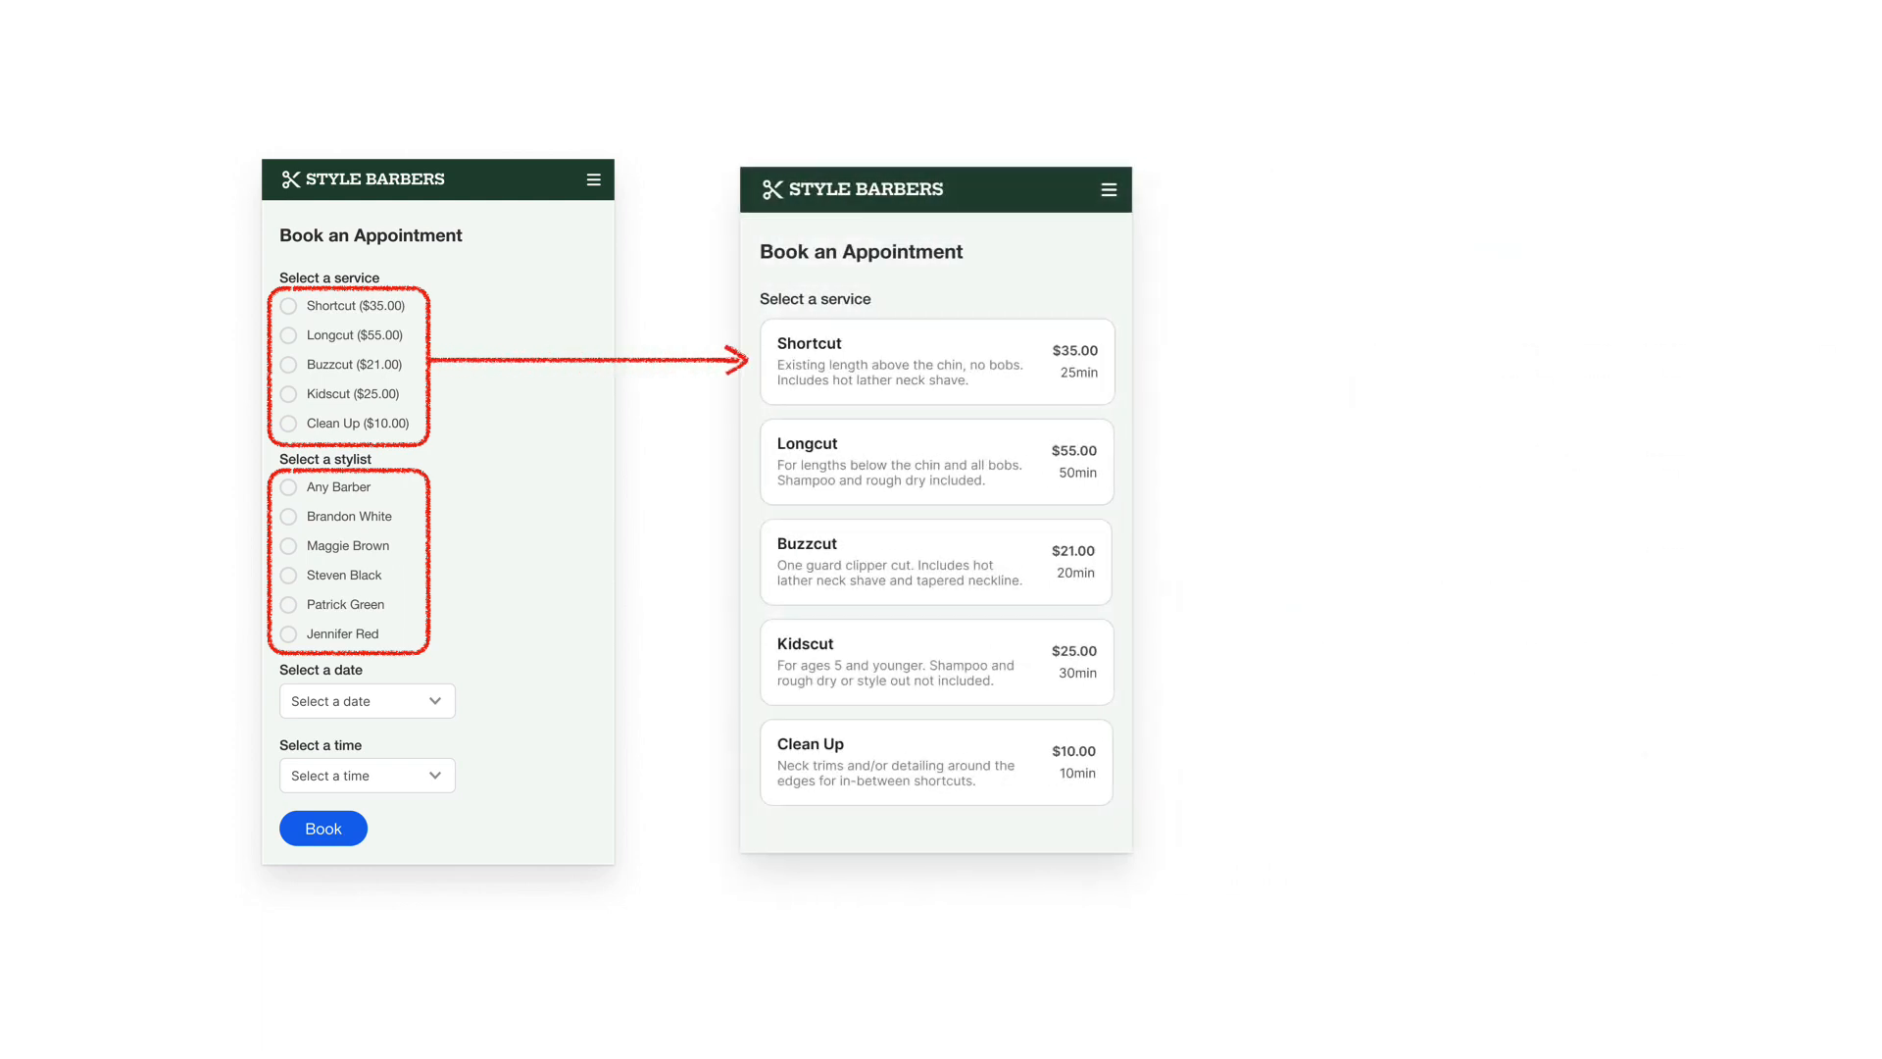
pyautogui.click(935, 360)
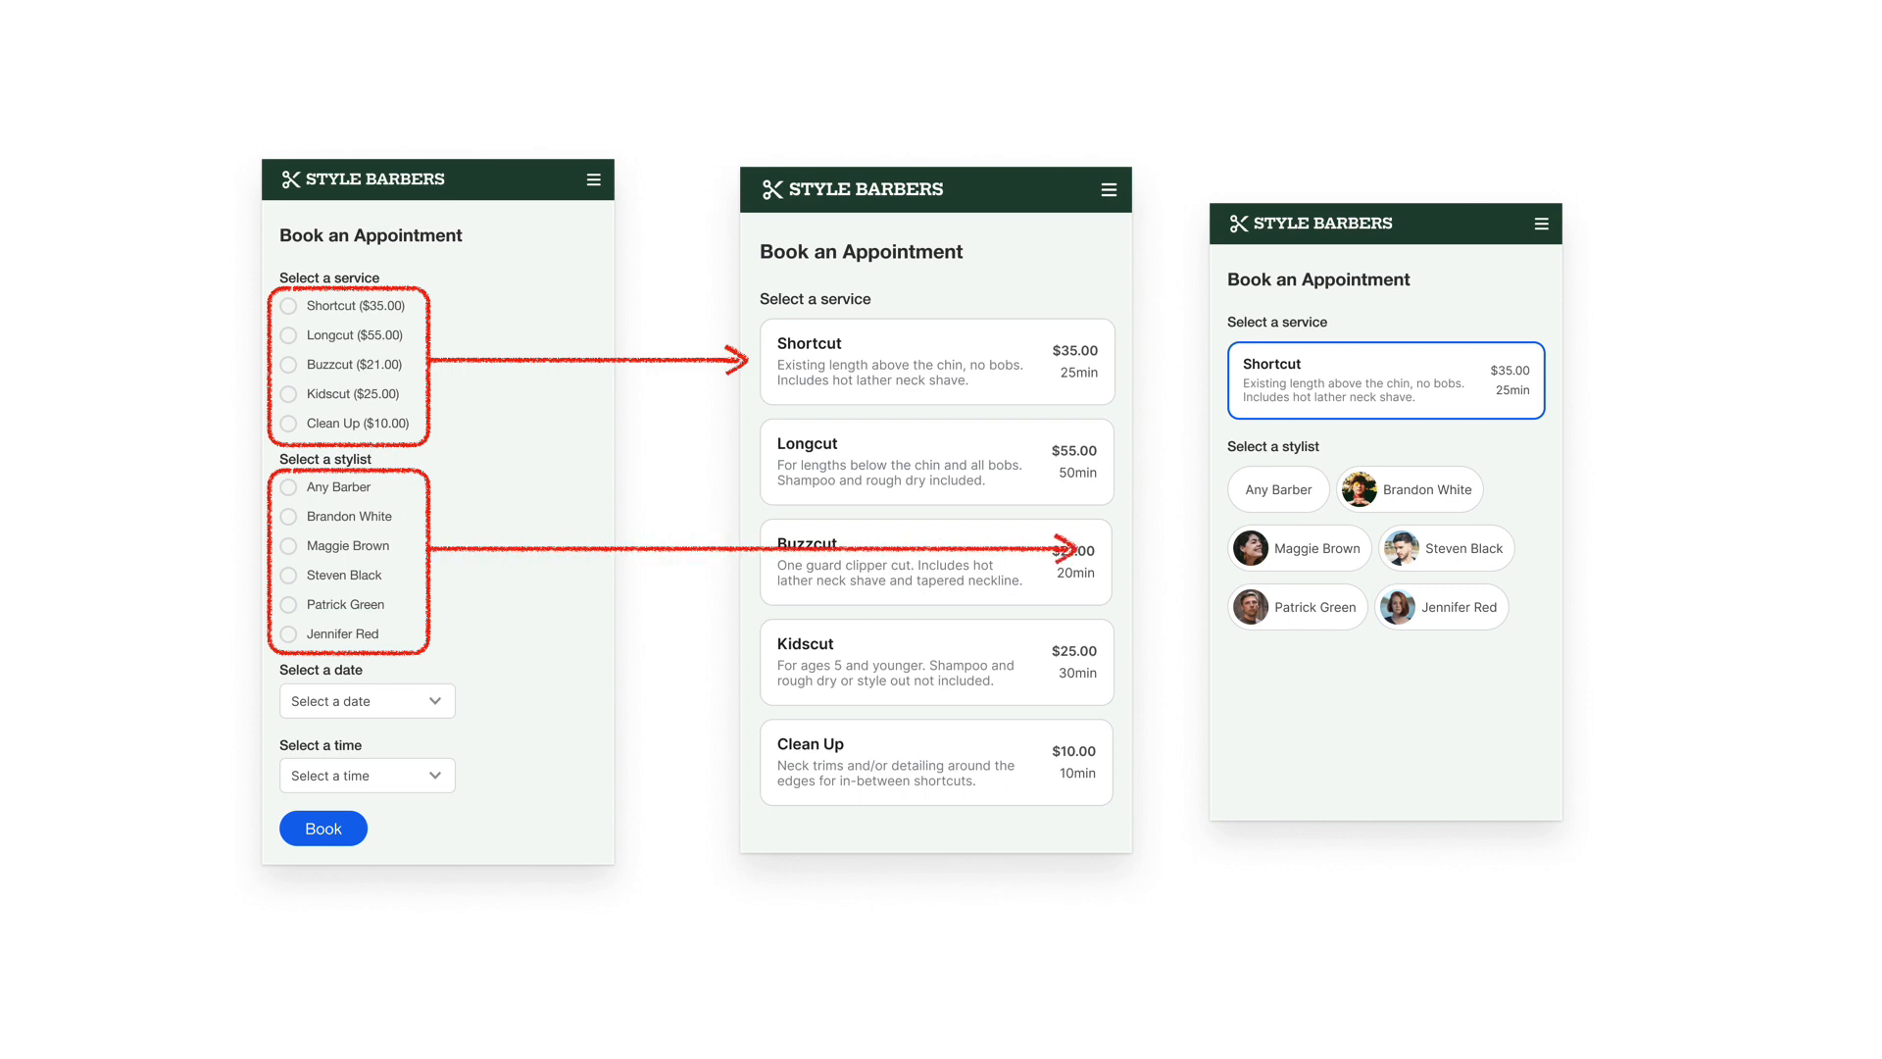